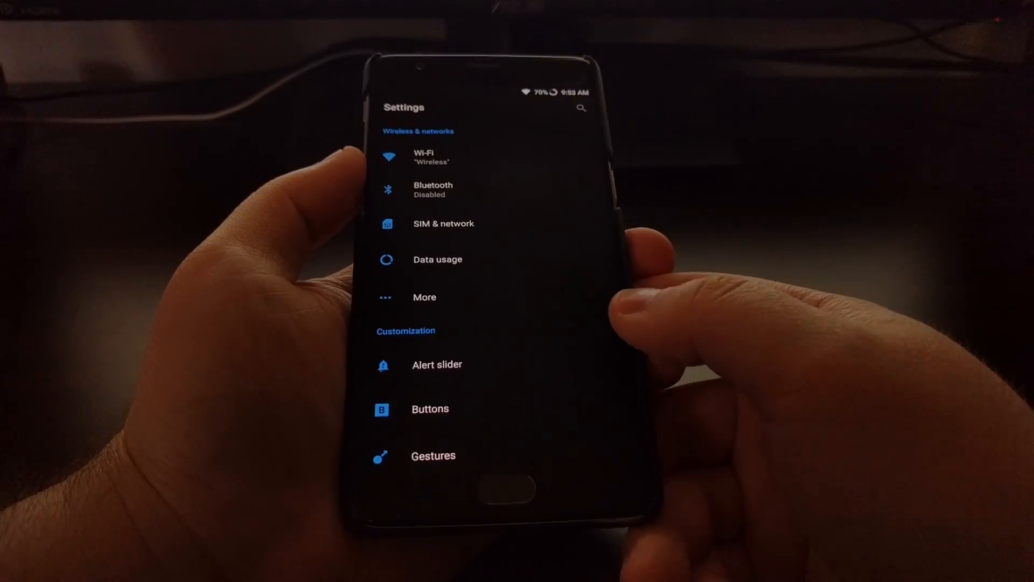
# Scroll to the Device section and open Battery, showing 70% charge and per-app usage
pyautogui.scroll(-3)
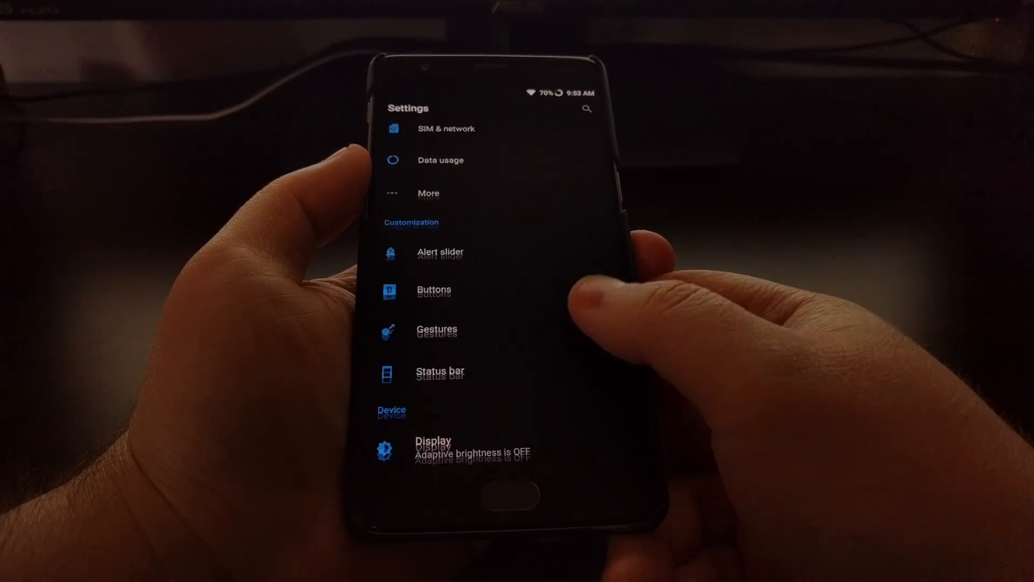
pyautogui.scroll(-3)
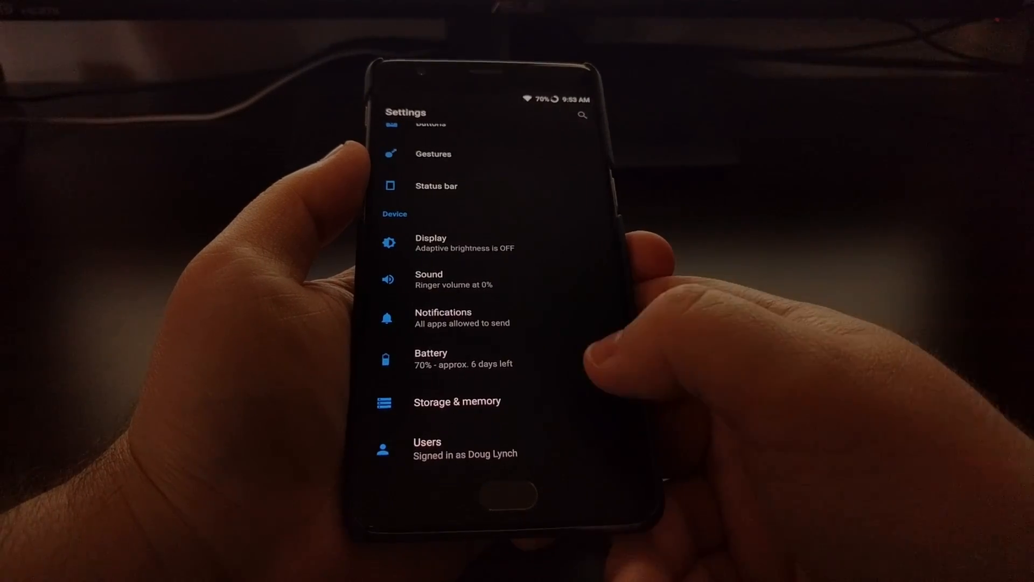
pyautogui.click(431, 358)
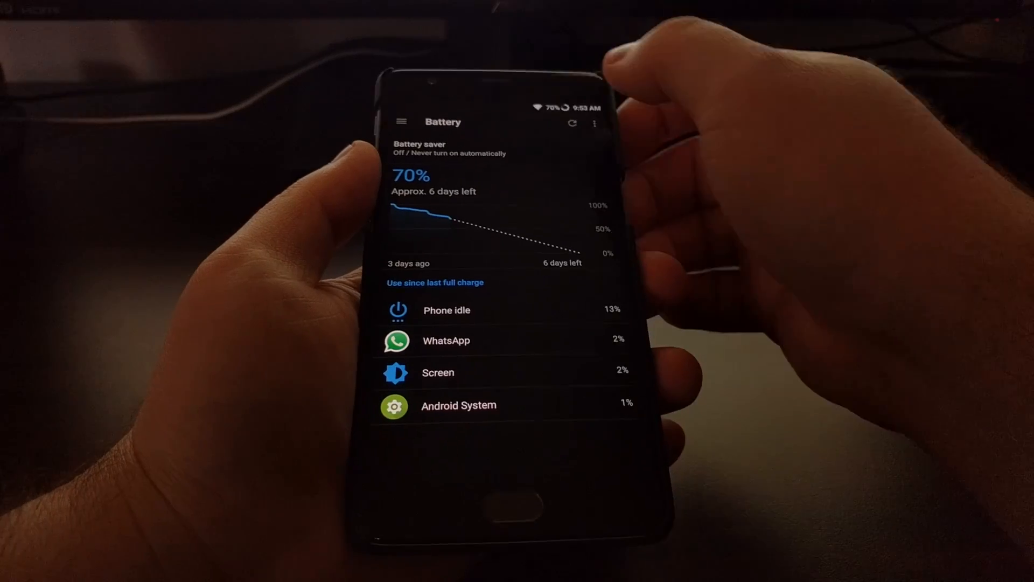
# Go back from the Battery page to the main Settings list
pyautogui.click(595, 123)
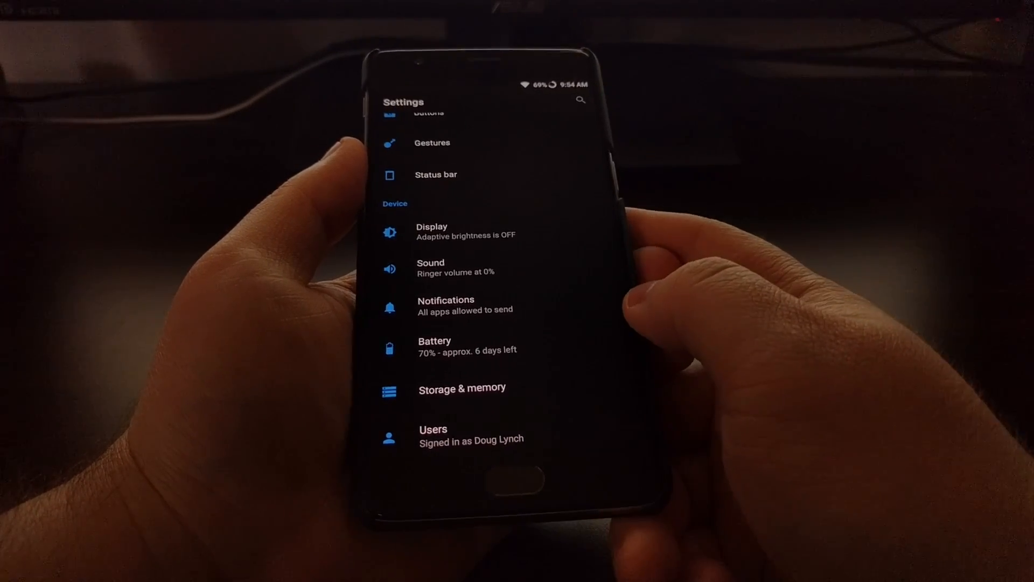
# Scroll the Settings list down to the System section with Developer options
pyautogui.scroll(-3)
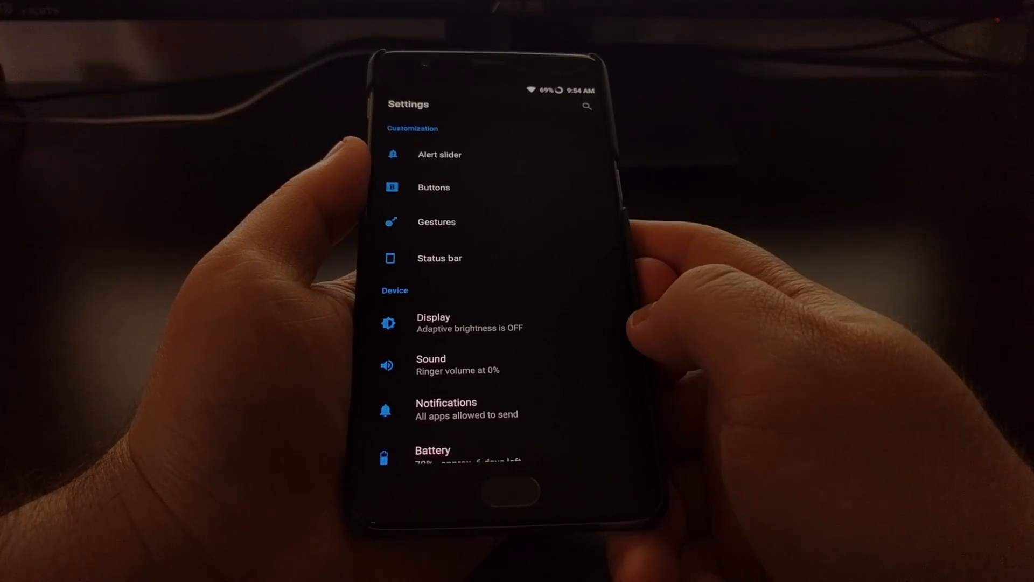
pyautogui.scroll(-3)
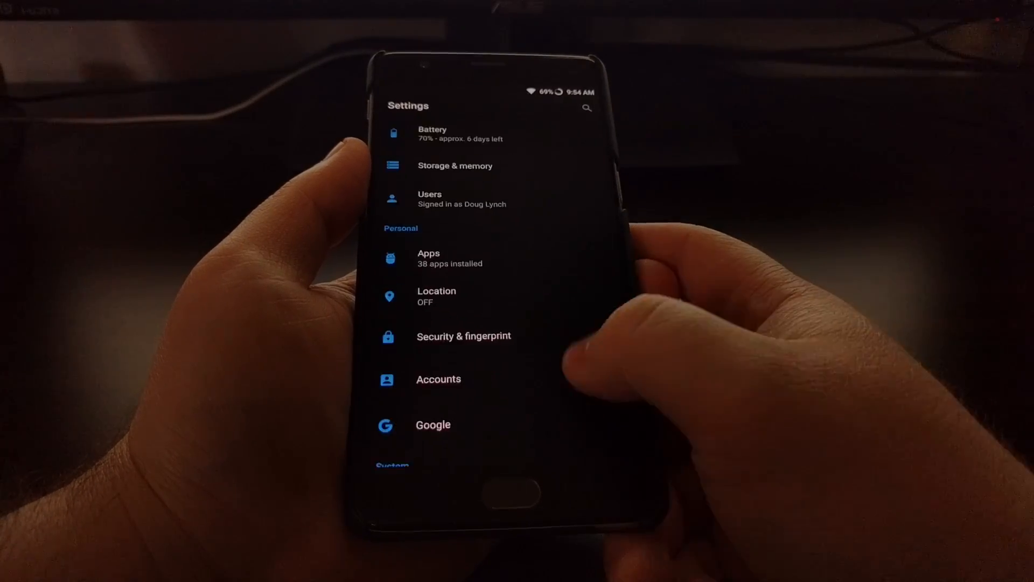
pyautogui.scroll(-3)
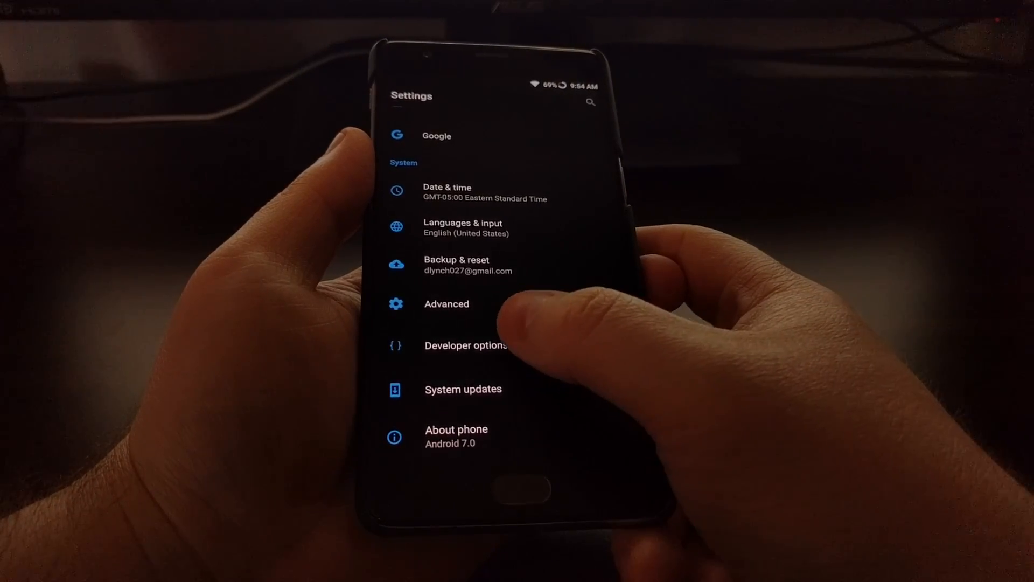
# Open Developer options and turn the Doze mode toggle on
pyautogui.click(465, 345)
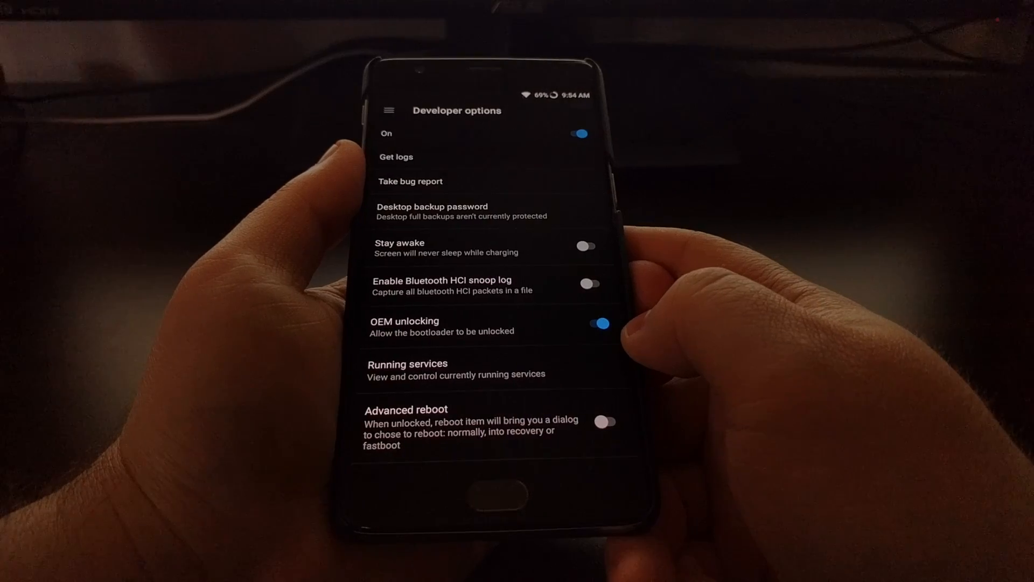
pyautogui.click(597, 323)
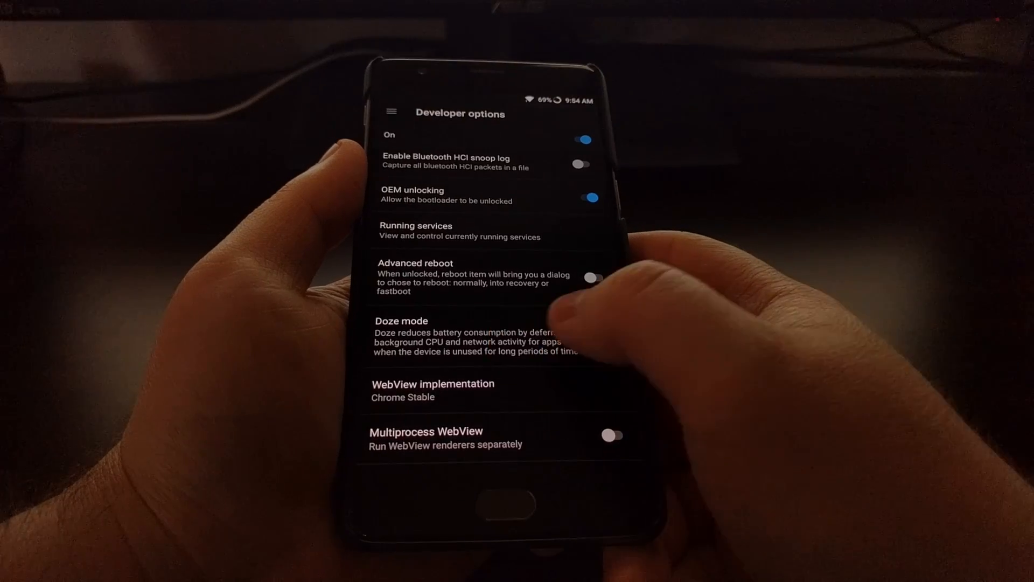
pyautogui.click(603, 330)
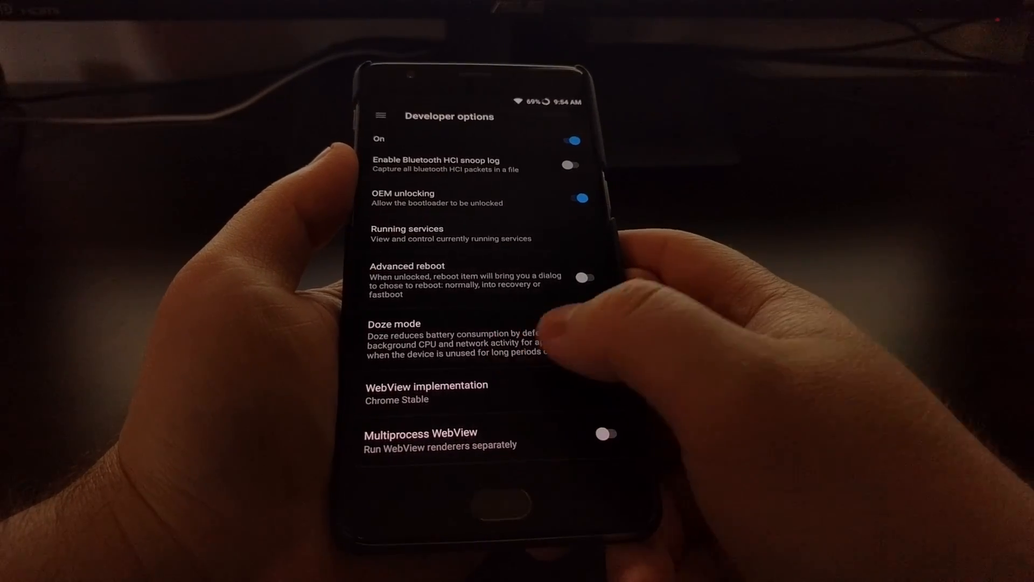
pyautogui.click(597, 335)
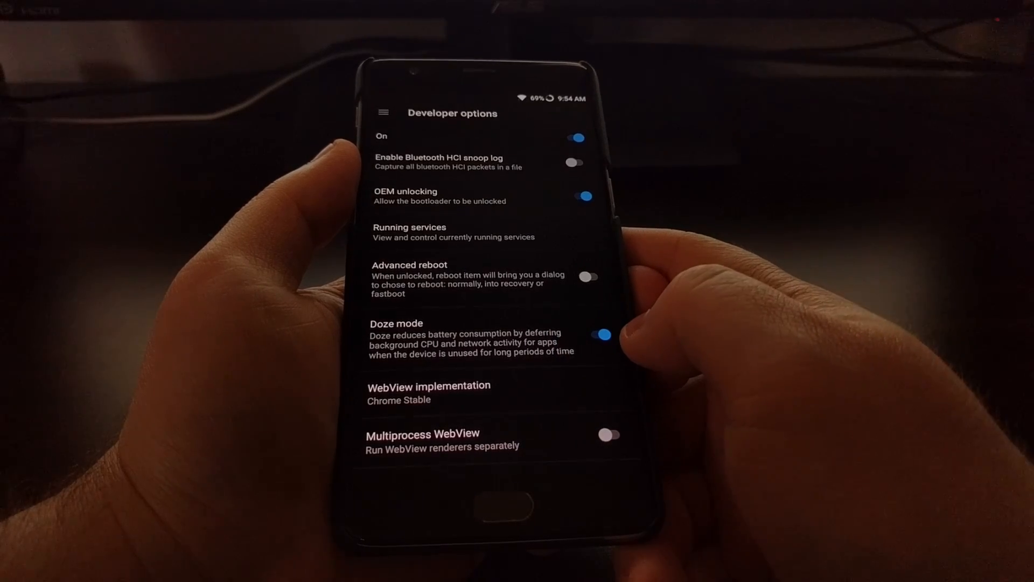